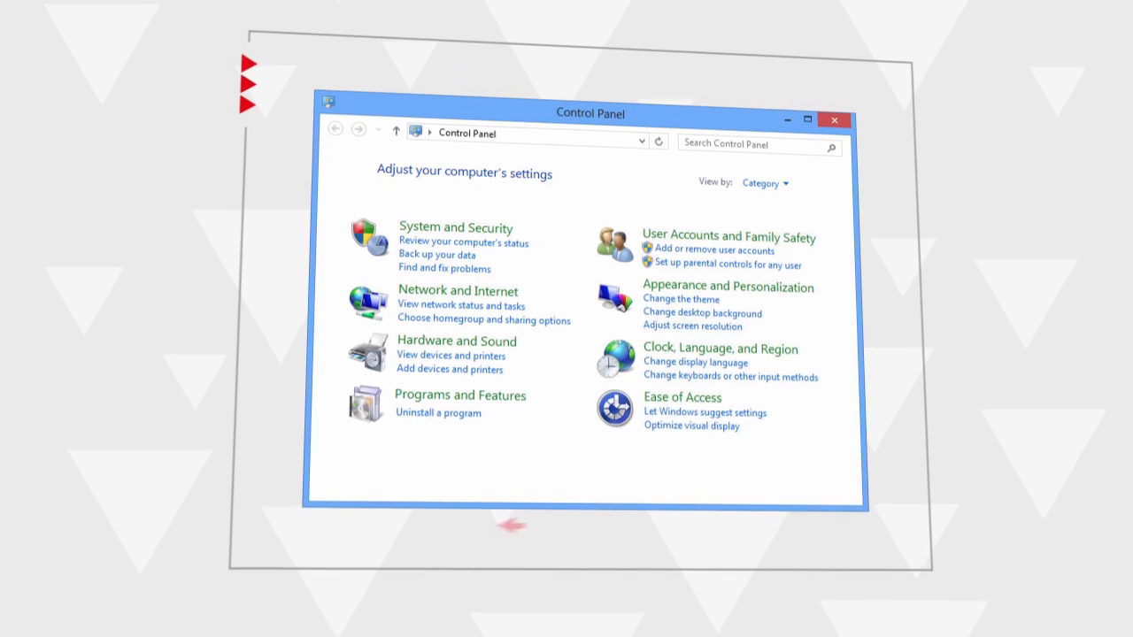
Open Uninstall a program and select Kaspersky Internet Security.
click(437, 412)
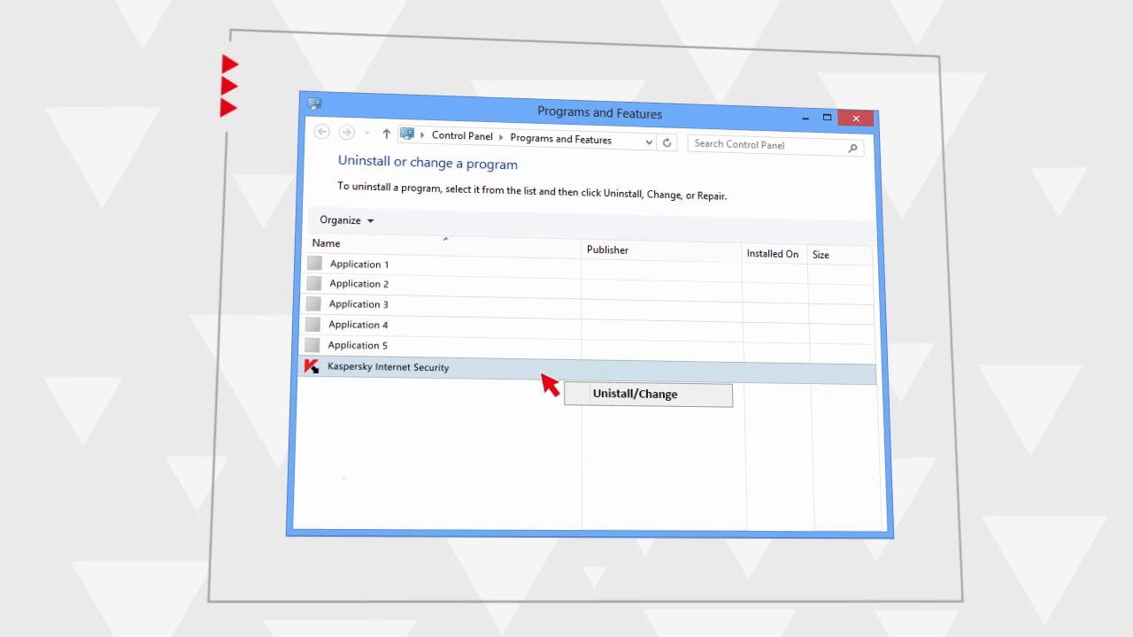
Start uninstalling Kaspersky Internet Security and accept the reduced-protection warning.
click(634, 394)
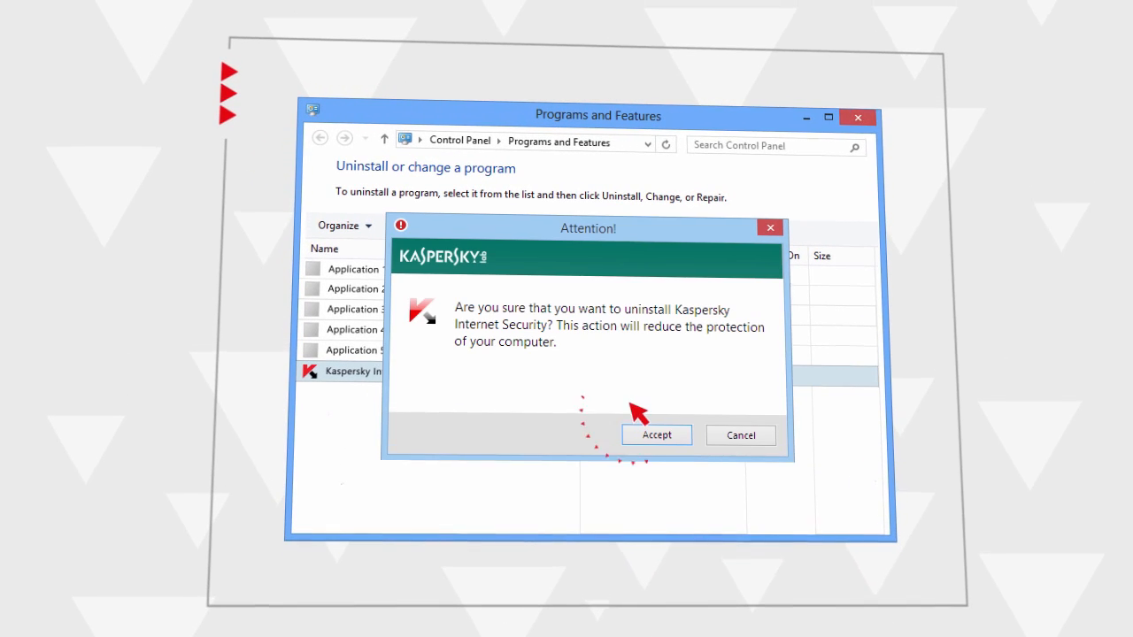
mouse_move(604, 472)
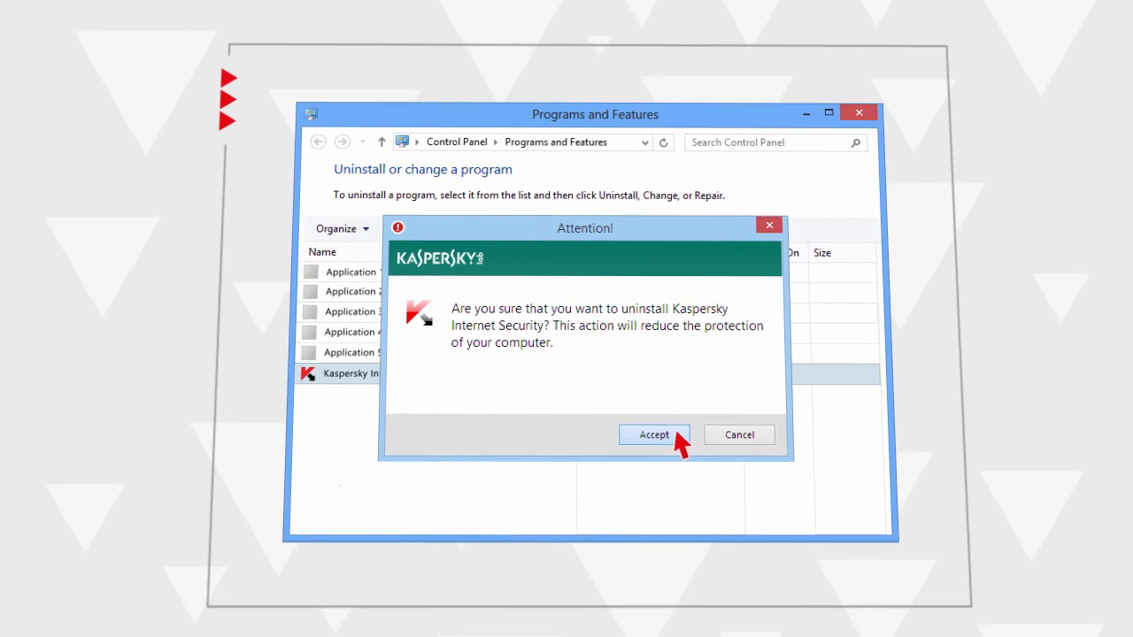
click(653, 435)
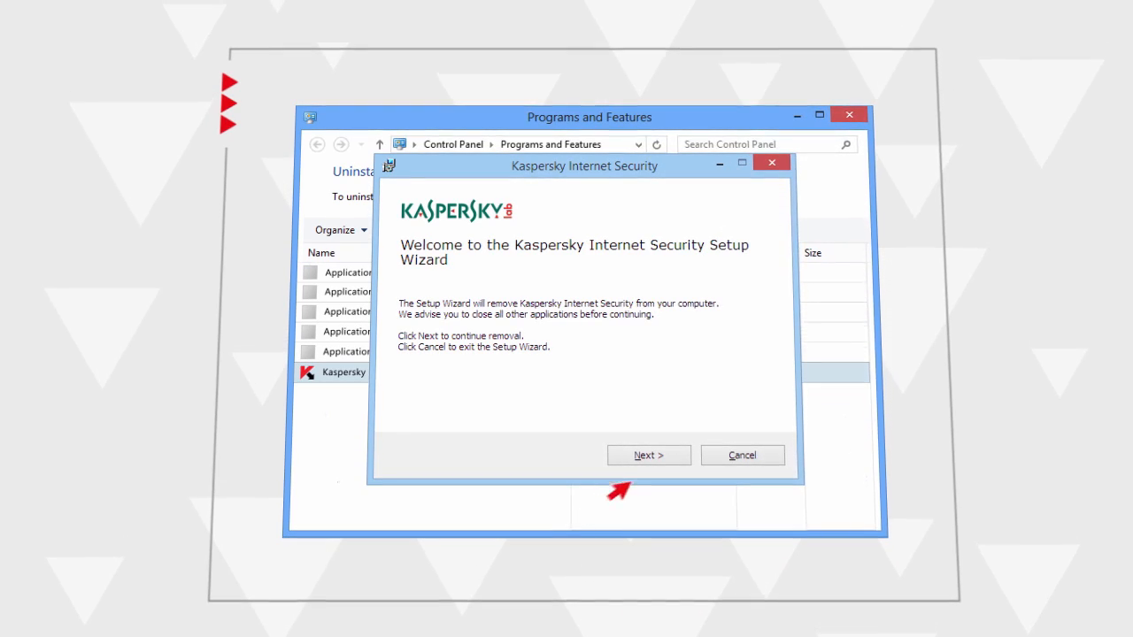
Keep license information and operational settings in the wizard, then proceed to the uninstall step.
click(648, 455)
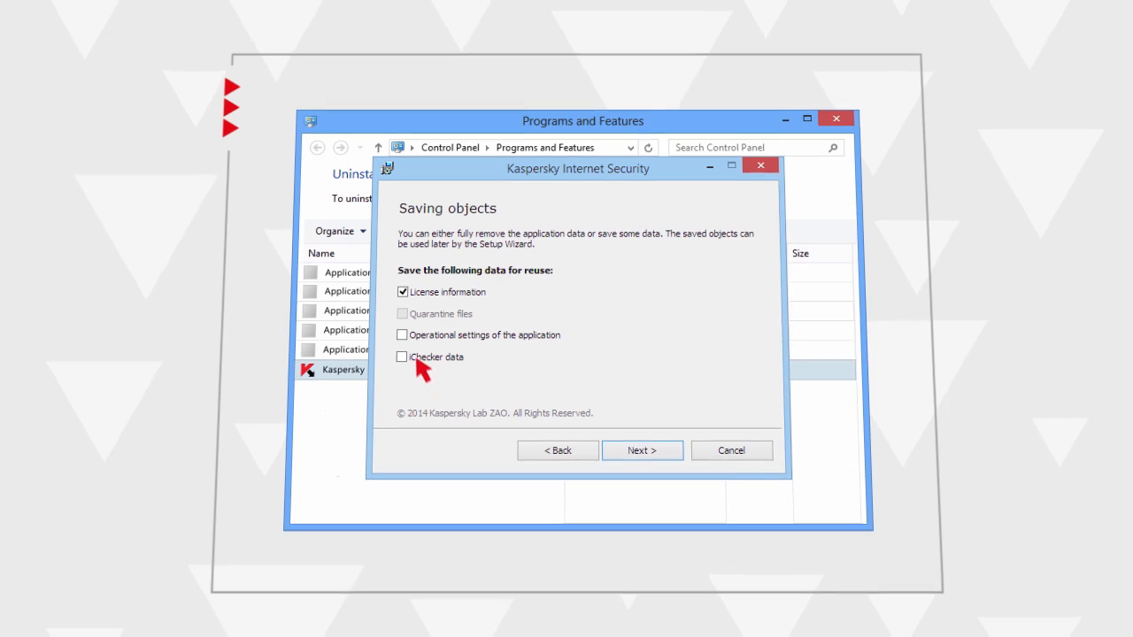
click(401, 334)
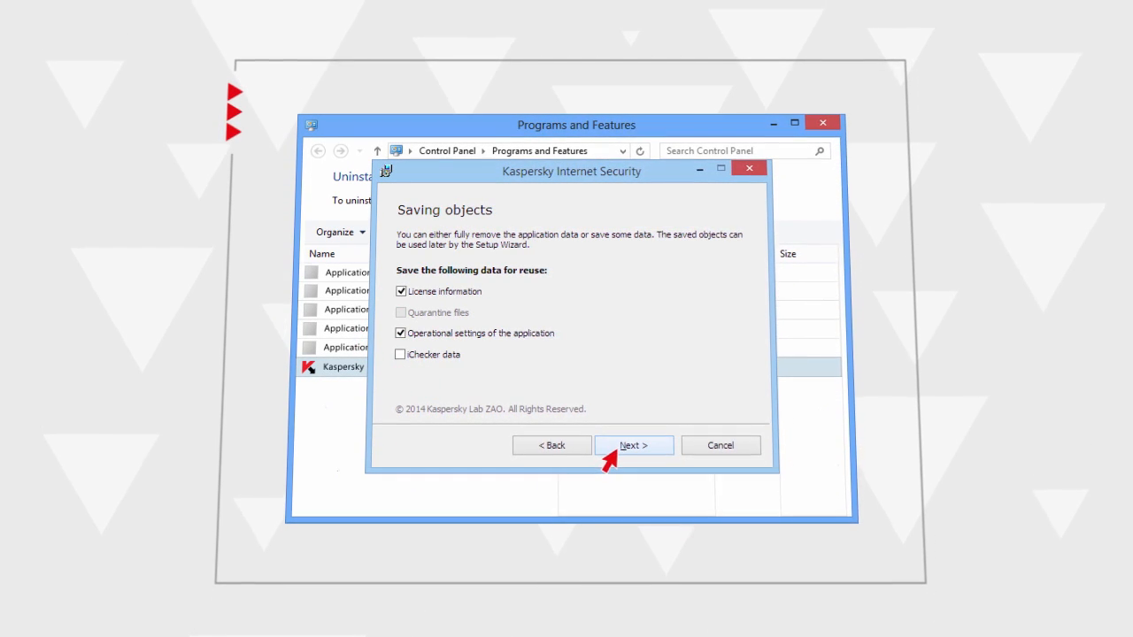
click(633, 445)
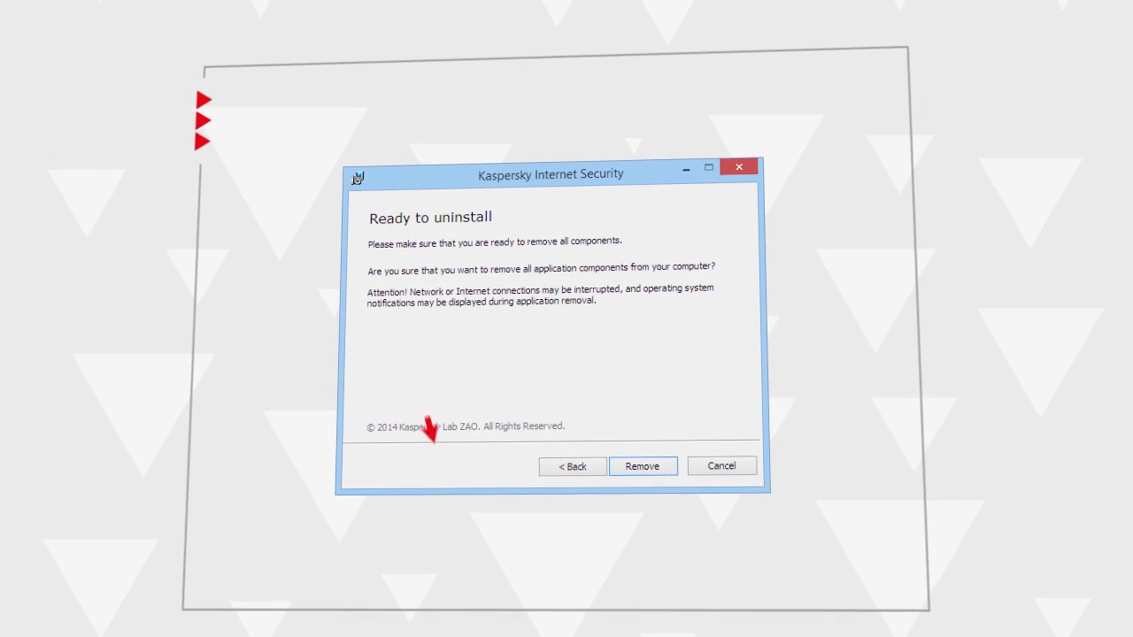
Remove all Kaspersky components and approve the User Account Control prompt.
click(642, 466)
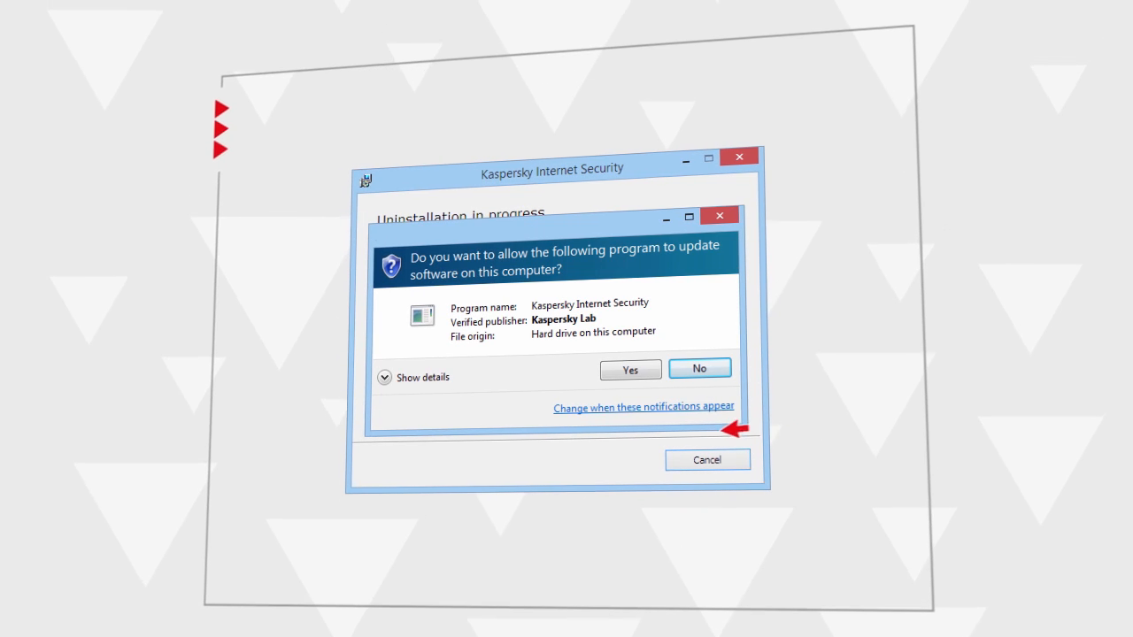
click(629, 369)
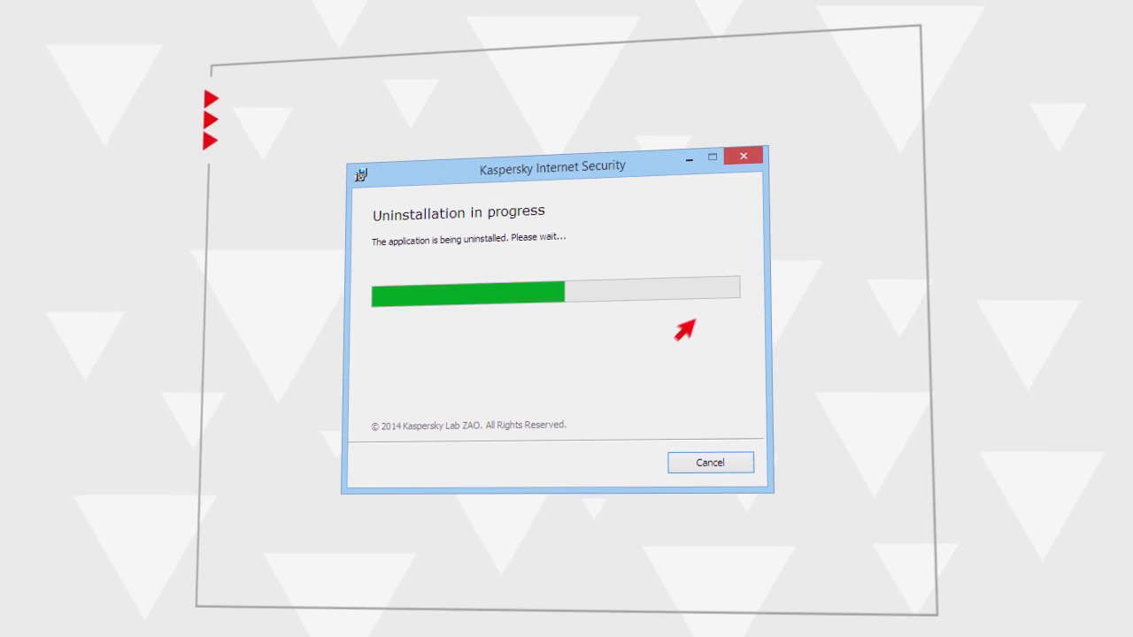